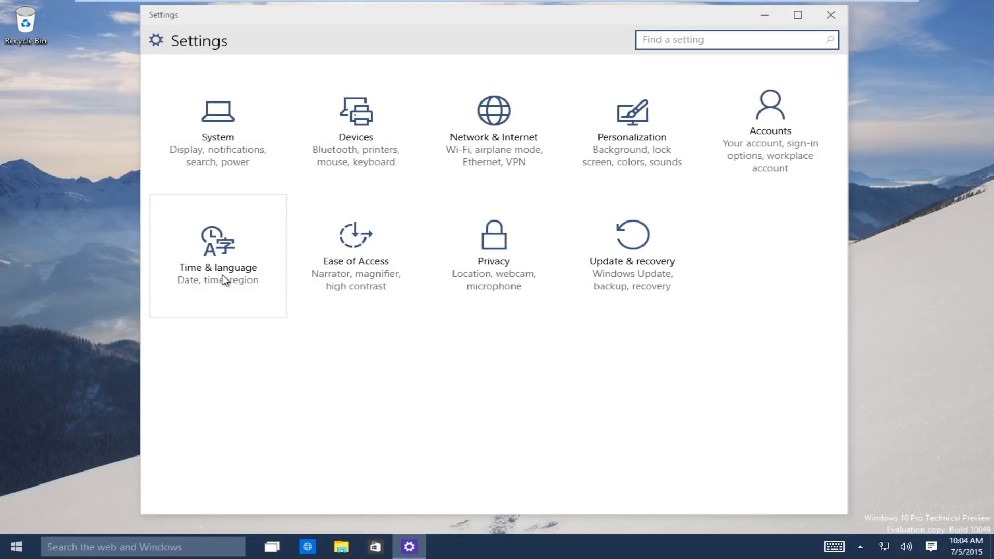
Restart the PC into Advanced startup from the Recovery settings page
left_click(631, 247)
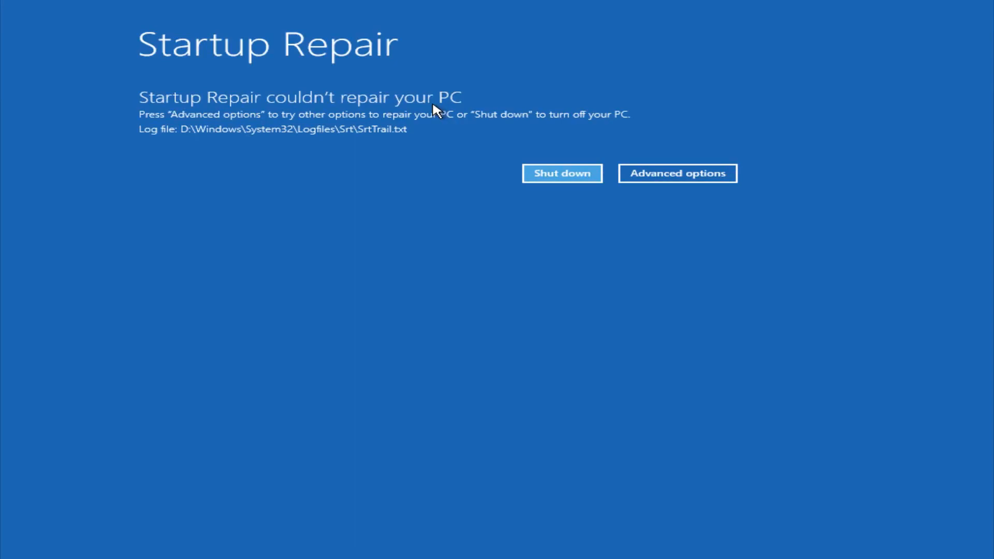
mouse_move(385, 135)
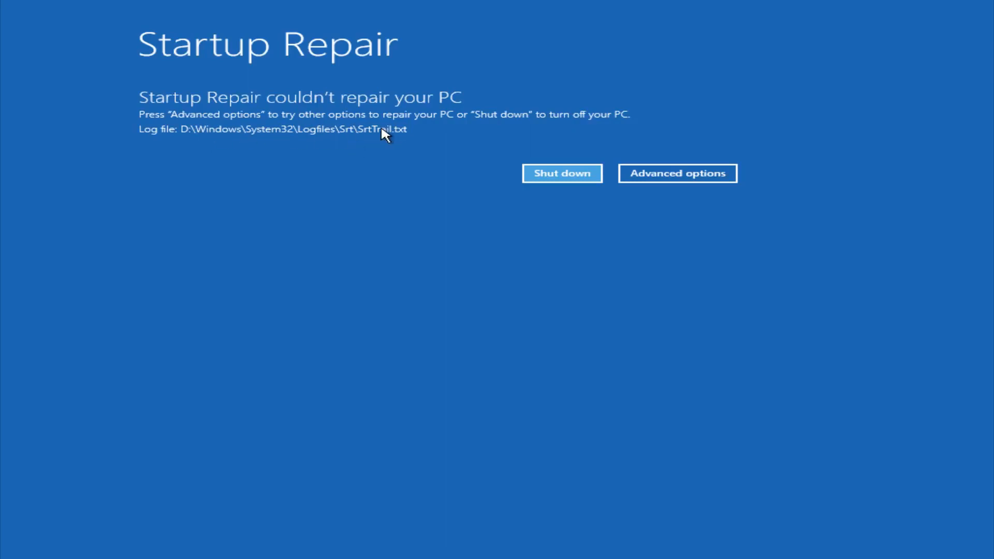
Leave Startup Repair's couldn't-repair result screen for the Choose an option menu
left_click(676, 173)
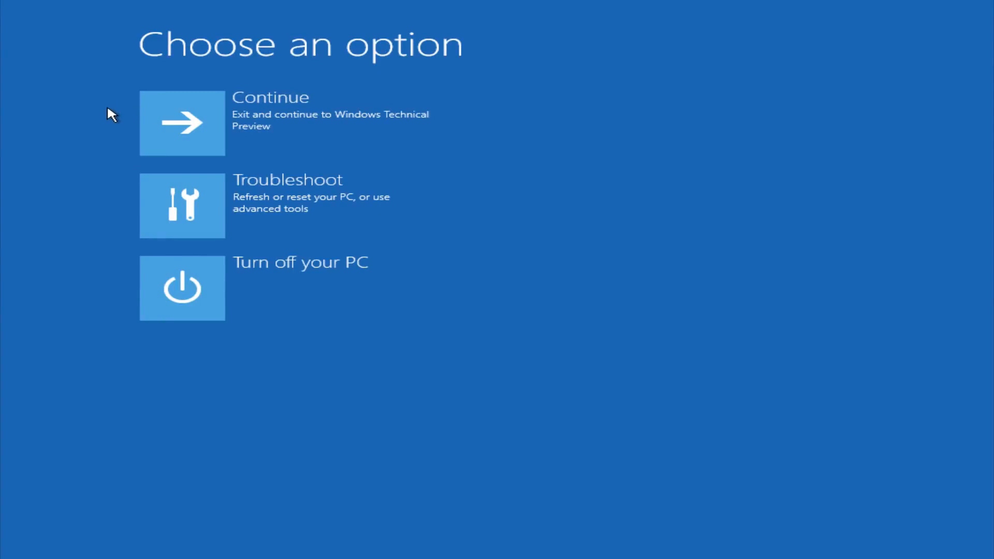